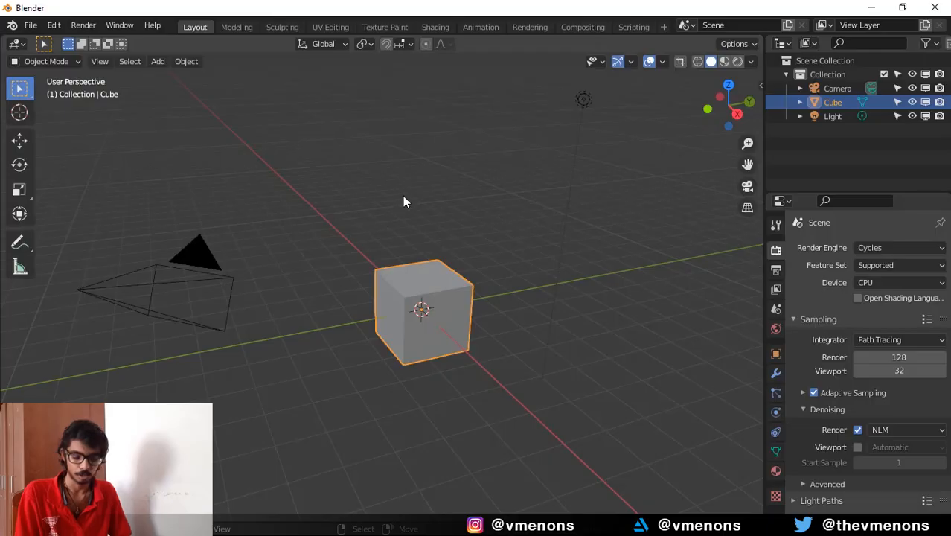
# Add an Ico Sphere mesh to the emptied scene from the Add menu
pyautogui.click(157, 61)
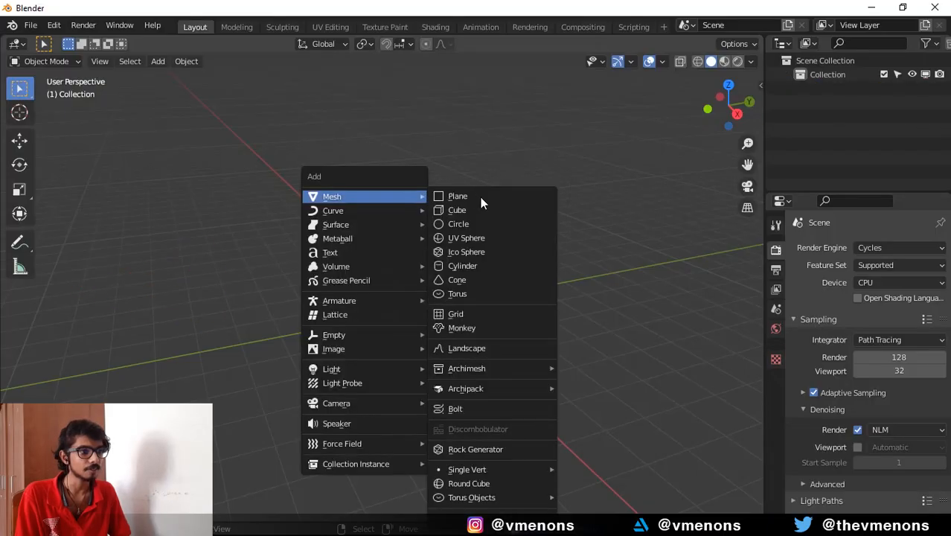
pyautogui.click(467, 251)
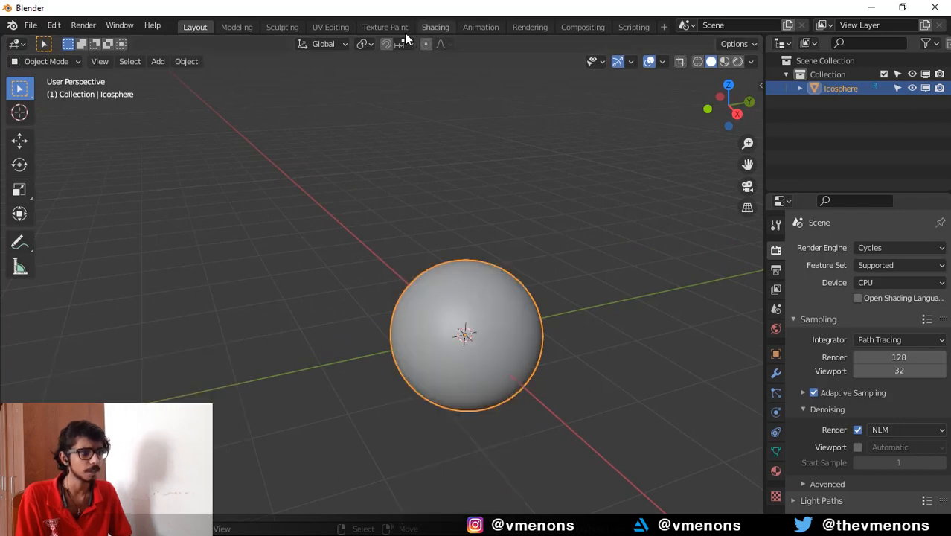
# Switch to the Shading workspace and create a new material for the icosphere
pyautogui.click(435, 24)
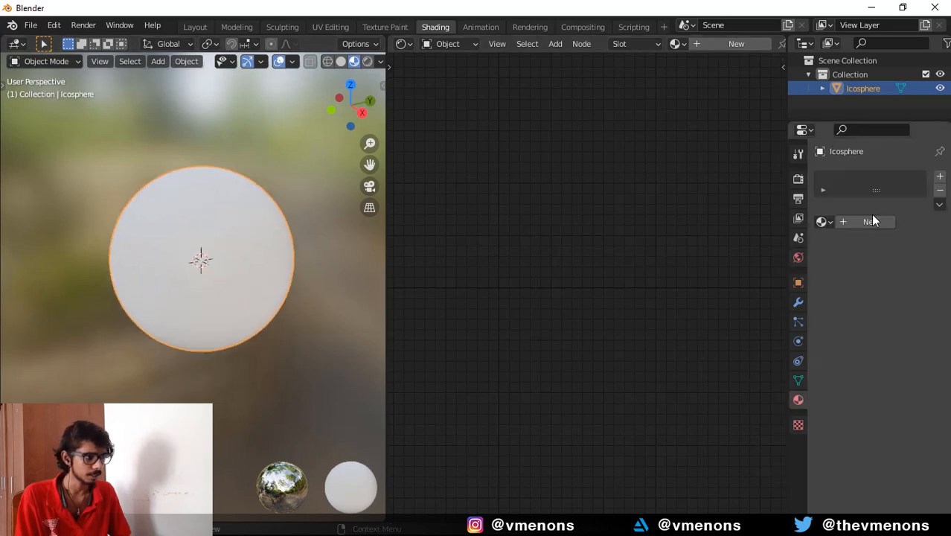
pyautogui.click(868, 221)
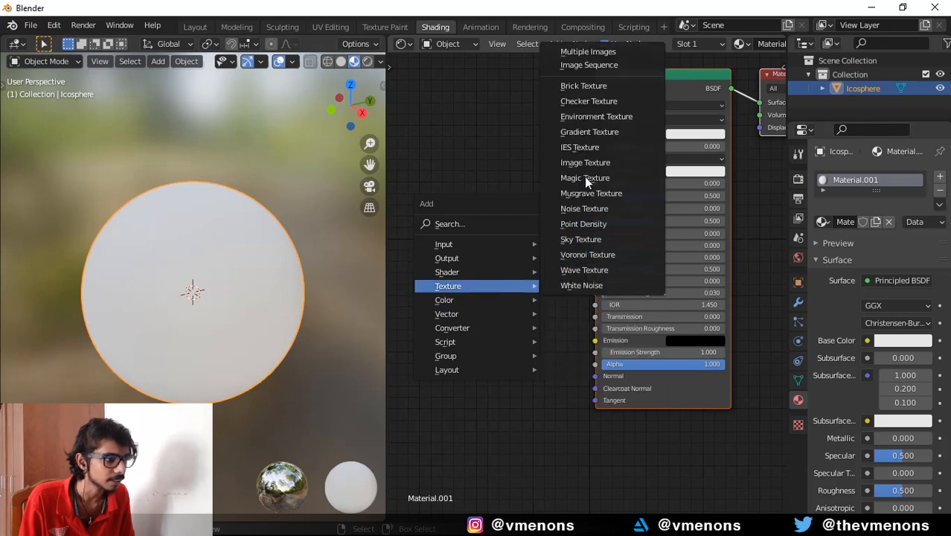
# Add a Wave Texture node and lower its Distortion while raising Detail for streaky bands
pyautogui.click(584, 269)
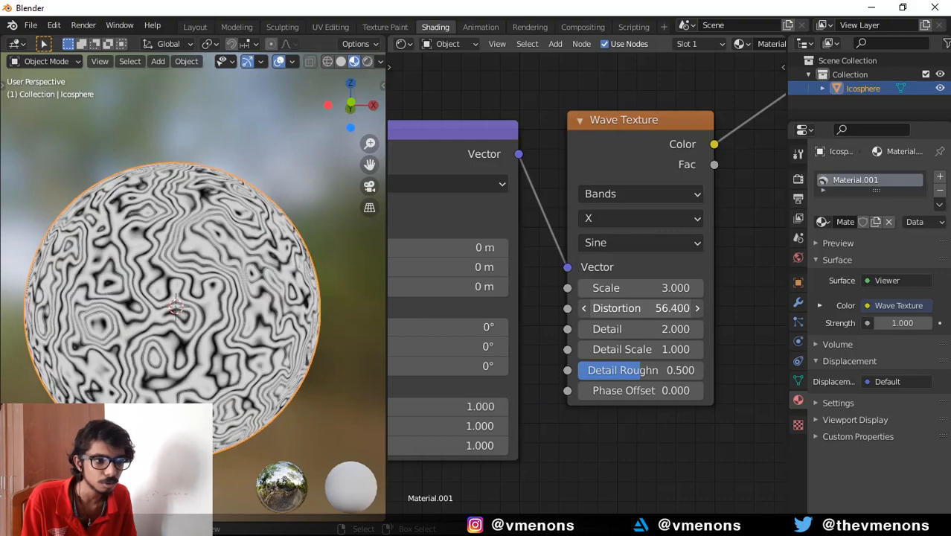
pyautogui.moveTo(670, 307); pyautogui.dragTo(610, 307)
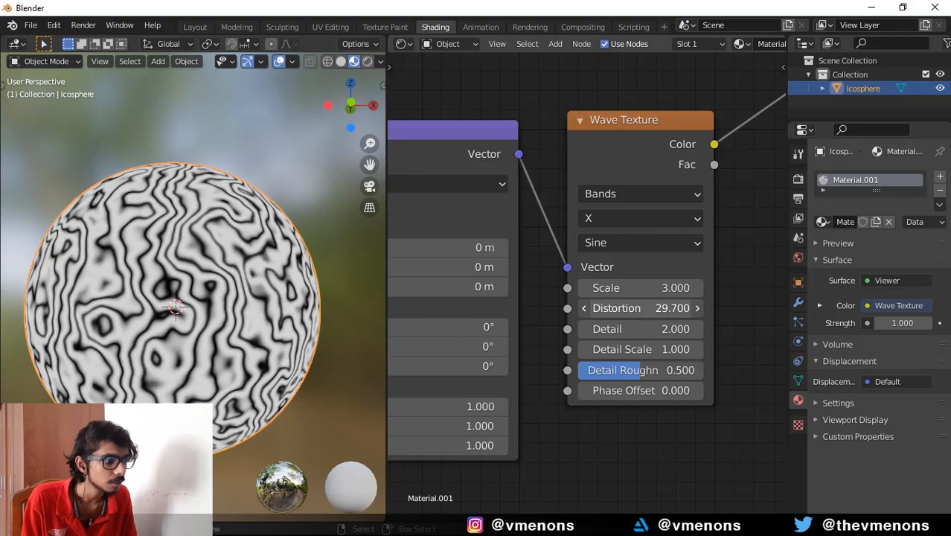
pyautogui.moveTo(670, 306); pyautogui.dragTo(625, 307)
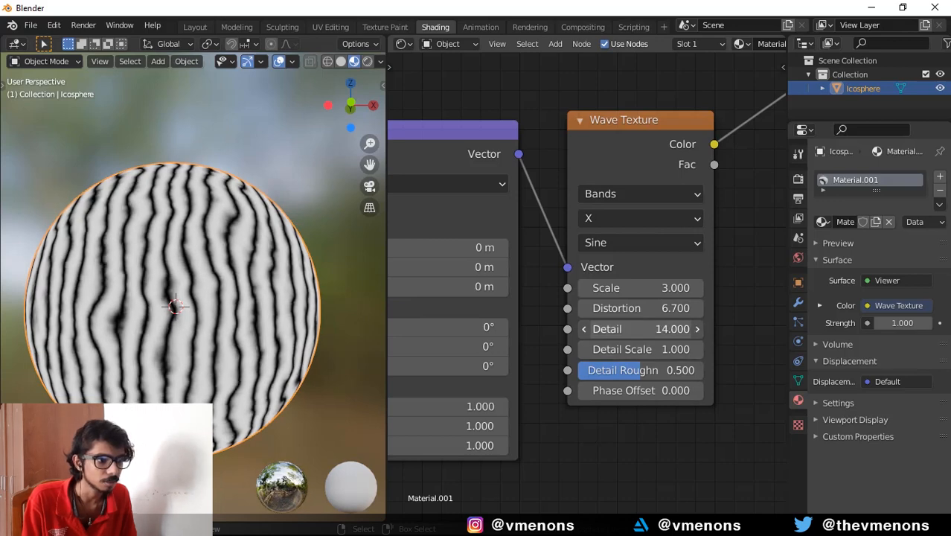
pyautogui.moveTo(640, 329); pyautogui.dragTo(655, 329)
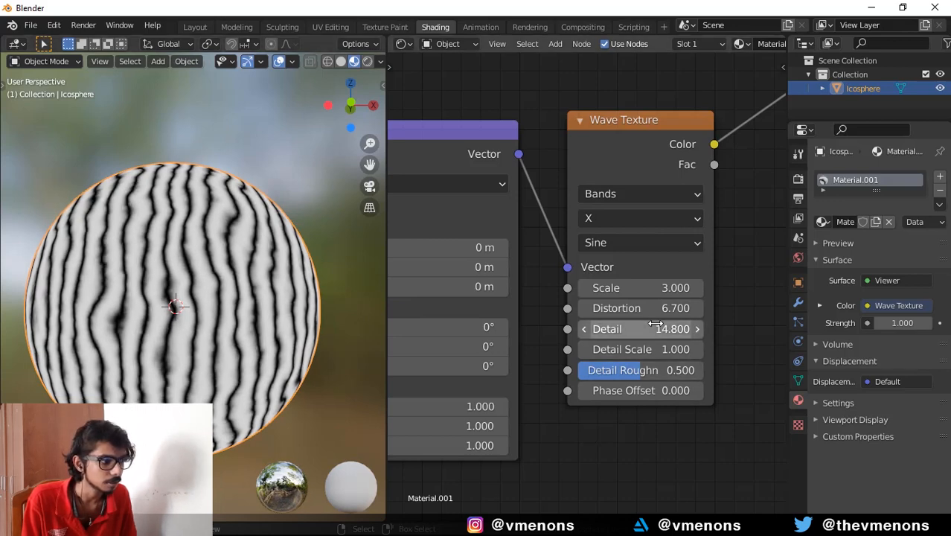
pyautogui.moveTo(670, 329); pyautogui.dragTo(603, 329)
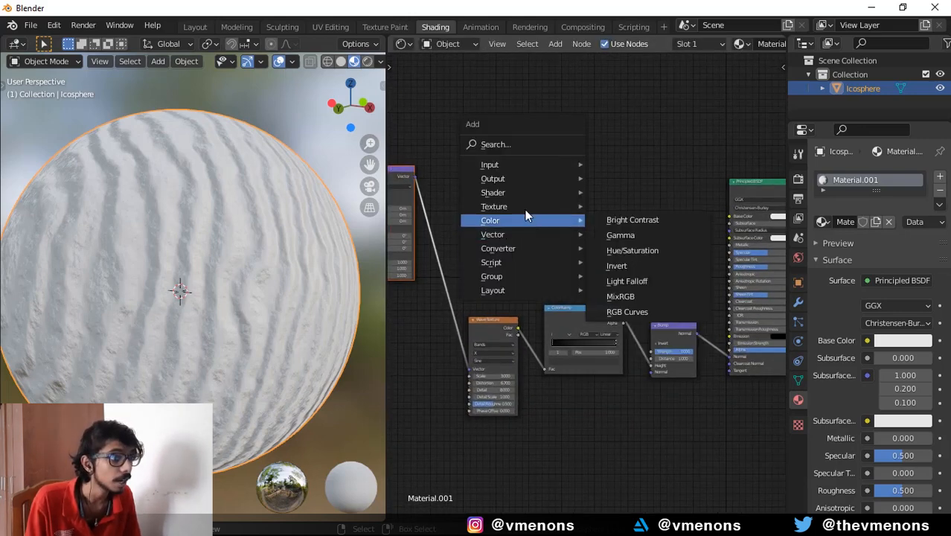
pyautogui.moveTo(494, 205)
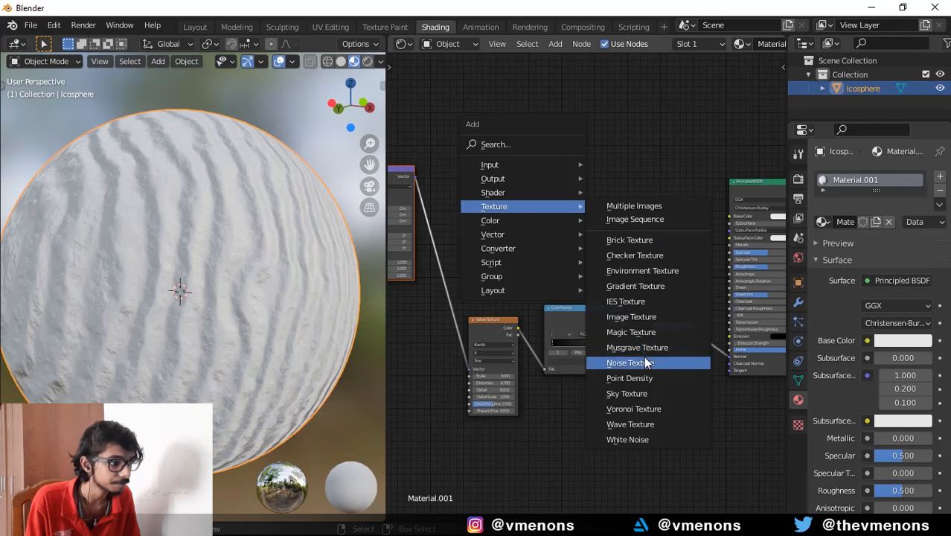
# Add a Noise Texture node followed by a ColorRamp node fed by its Fac output
pyautogui.click(628, 363)
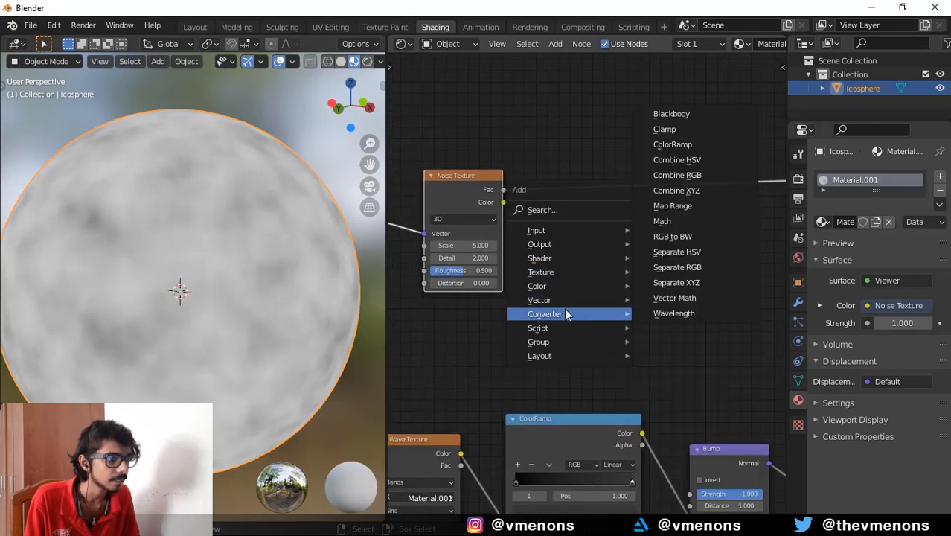
pyautogui.click(673, 144)
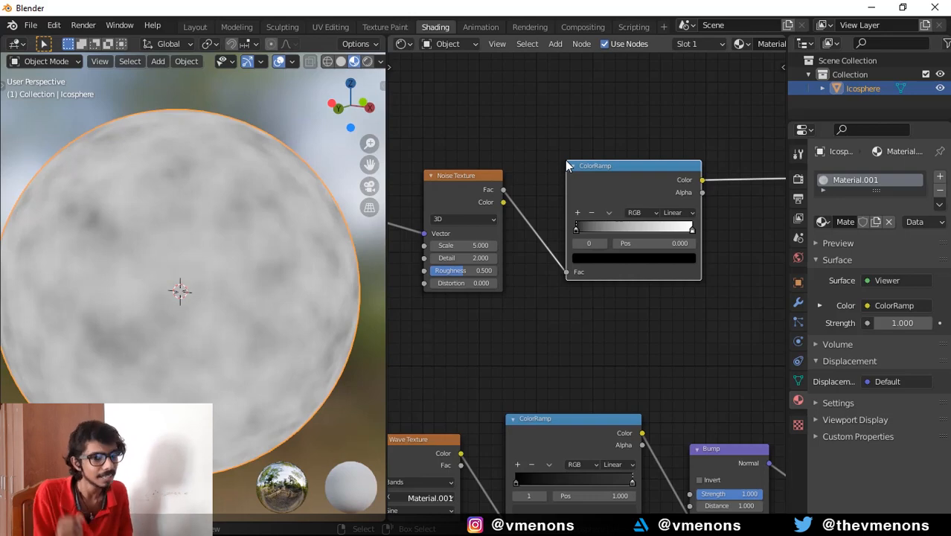
pyautogui.moveTo(698, 195)
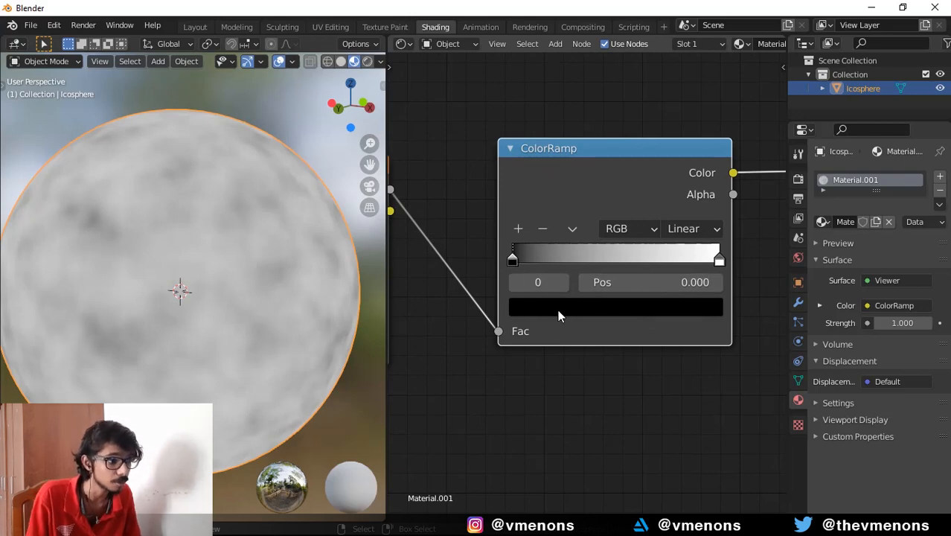
# Colour the ramp's dark and middle stops in orange shades and slide them toward the dark end
pyautogui.click(613, 307)
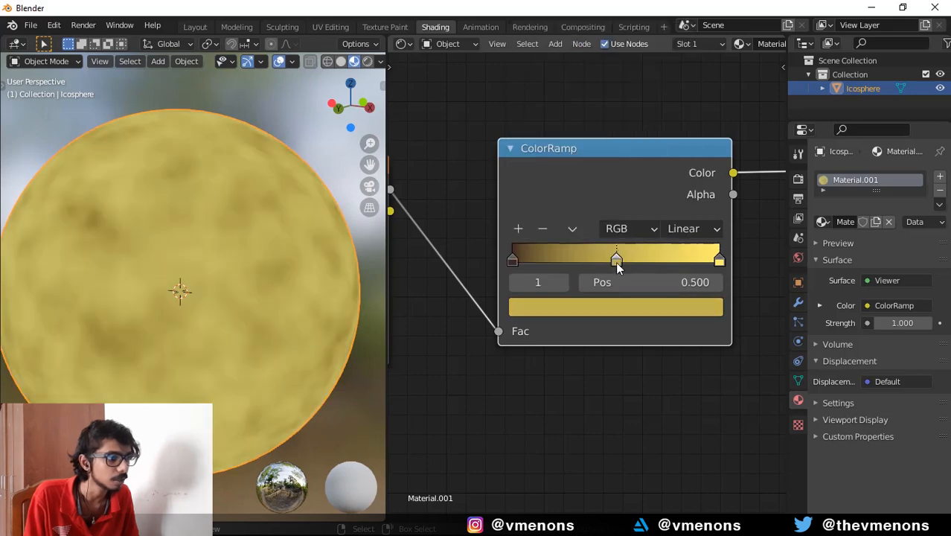
pyautogui.moveTo(617, 259); pyautogui.dragTo(574, 262)
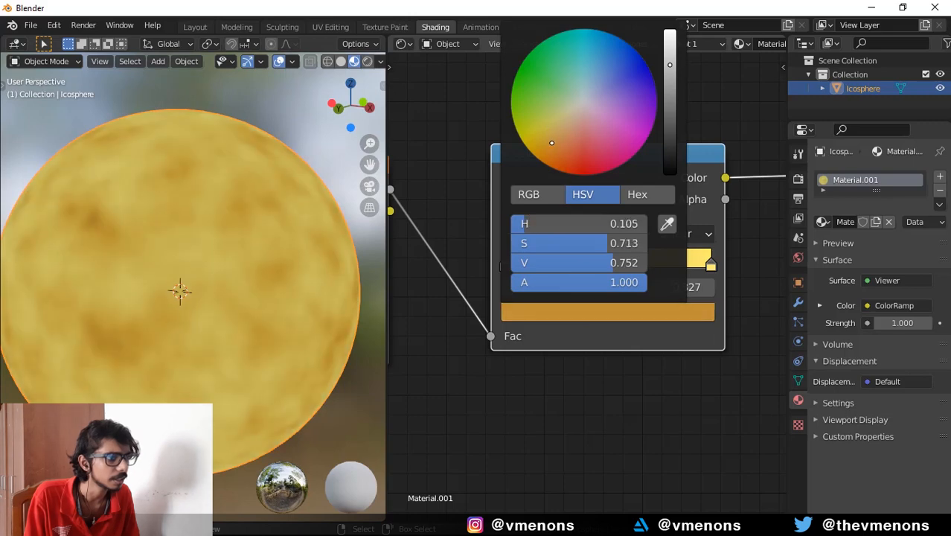
pyautogui.moveTo(551, 143); pyautogui.dragTo(558, 149)
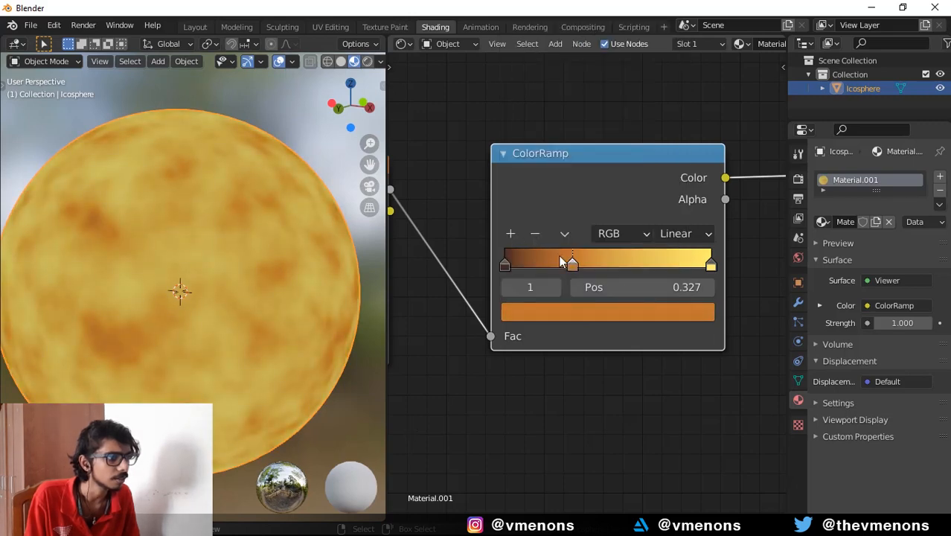
pyautogui.moveTo(571, 262); pyautogui.dragTo(537, 262)
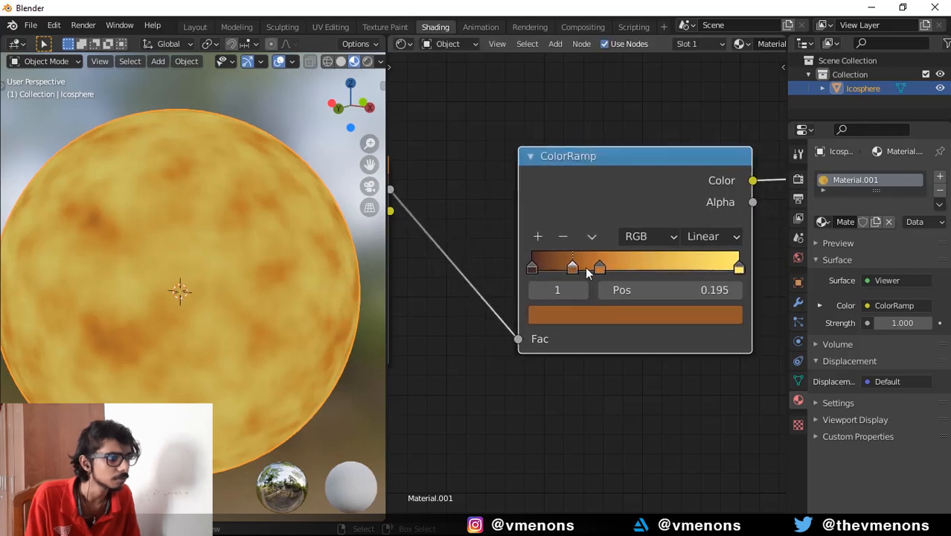
# Place an additional stop near the light end and give it a lighter sandy colour
pyautogui.moveTo(573, 265); pyautogui.dragTo(669, 265)
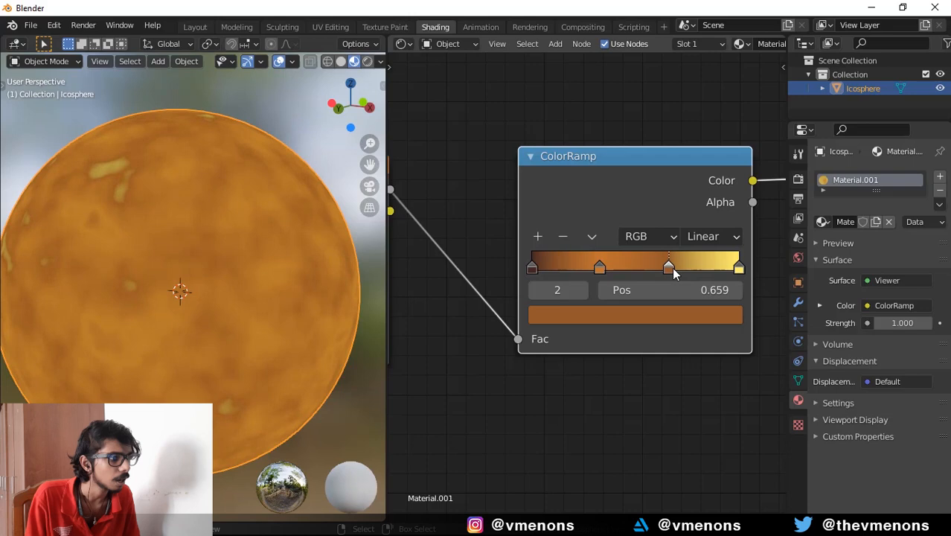
pyautogui.moveTo(669, 266); pyautogui.dragTo(672, 267)
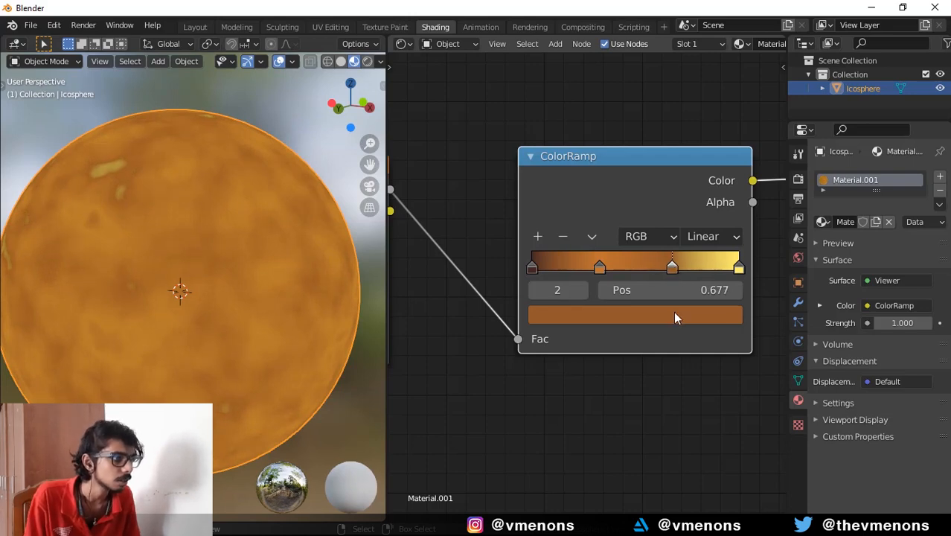
pyautogui.click(632, 314)
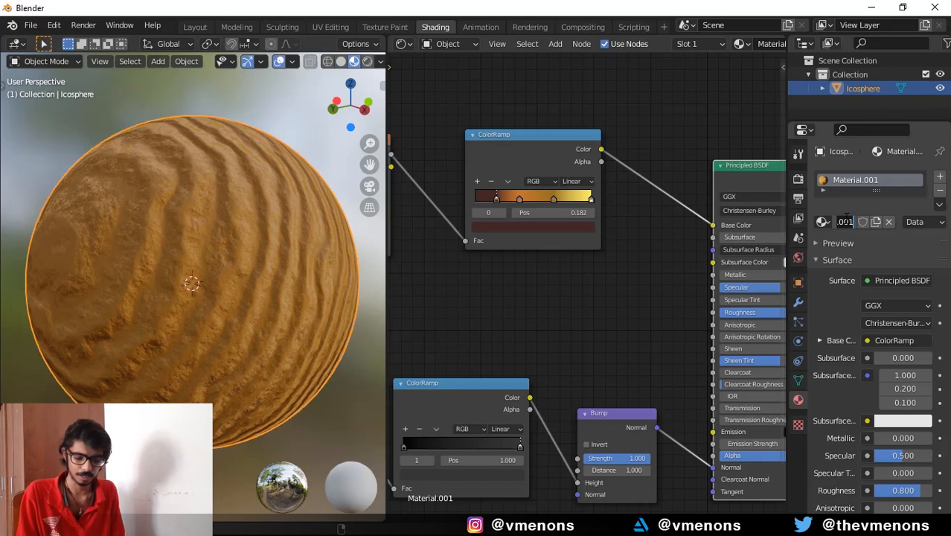
# Name the material 'Sand'
pyautogui.write('Sand')
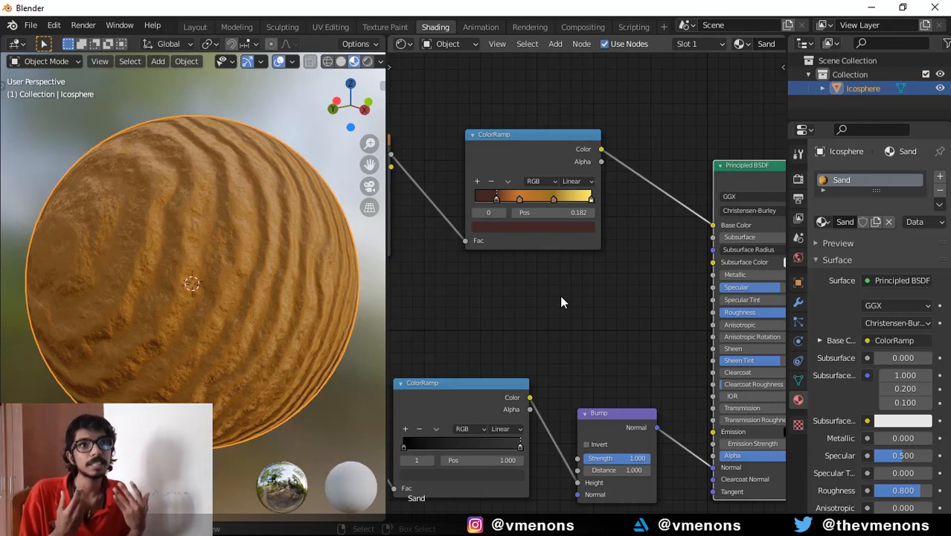
pyautogui.moveTo(592, 290)
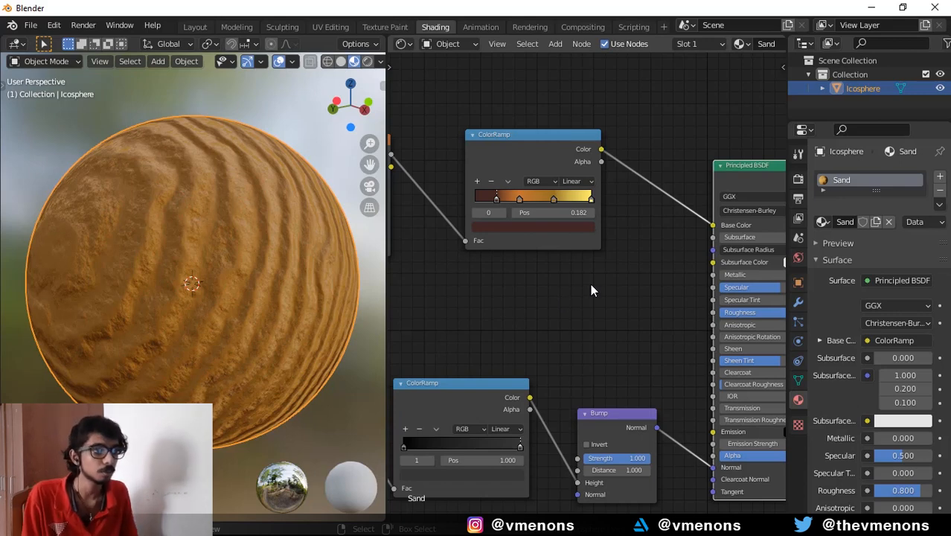